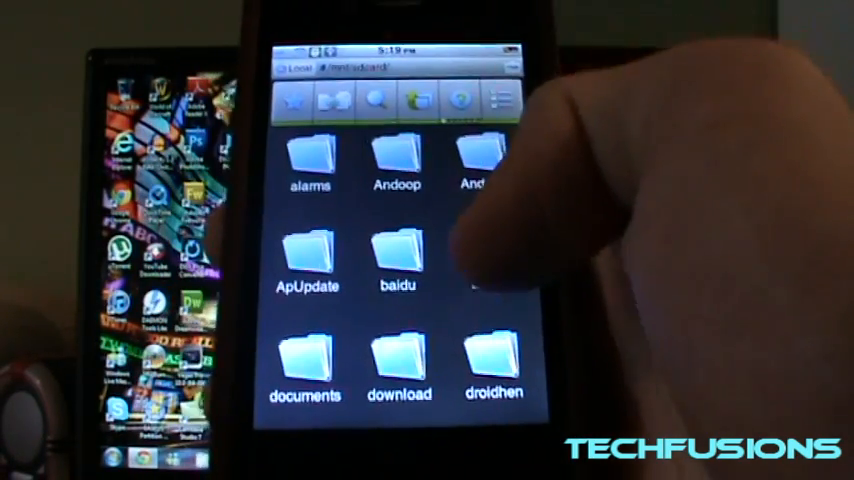
Step: Scroll the /mnt/sdcard folder and open the z4root APK file
scroll(down, 3)
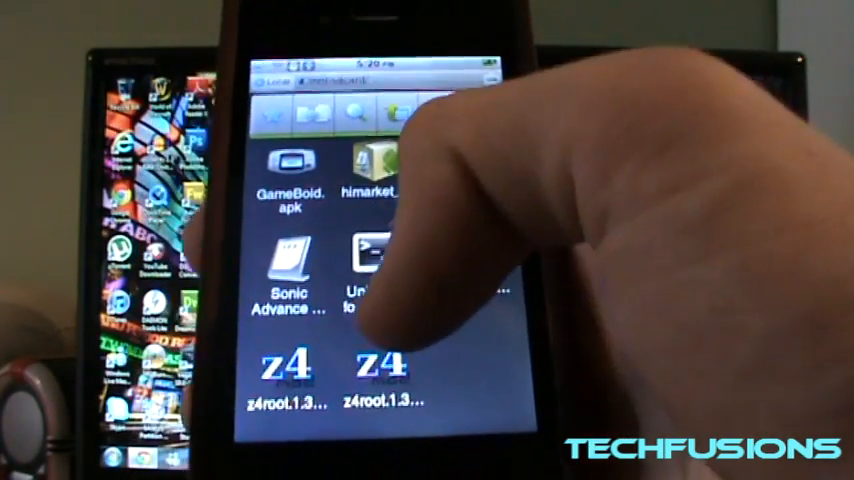
click(385, 375)
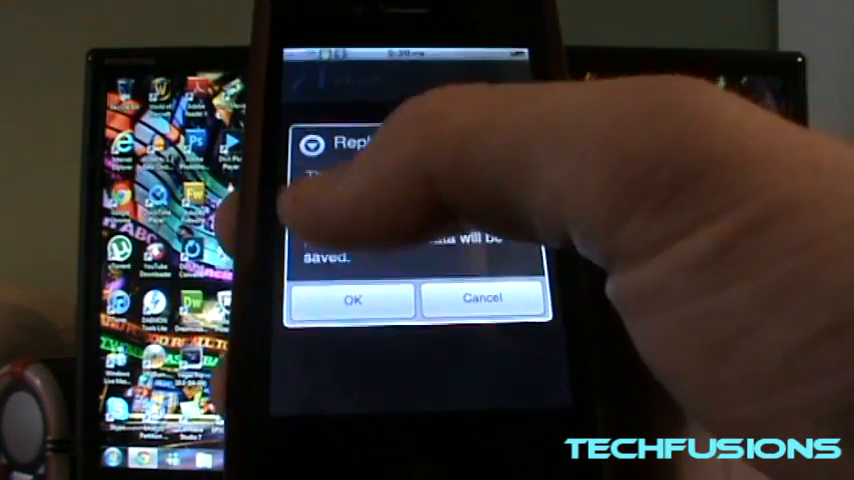
Step: Confirm replacing the existing z4root app so the installation completes
click(352, 300)
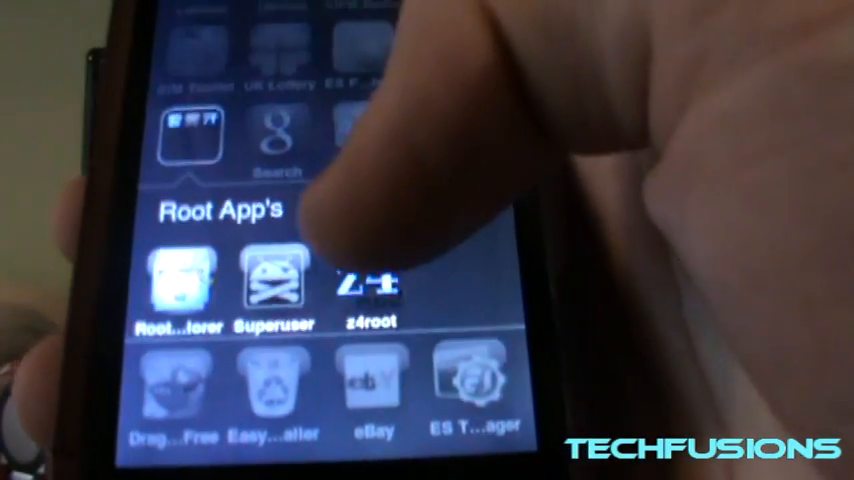
Step: Launch z4root from the Root App's folder to show Re-root and Un-root
click(369, 285)
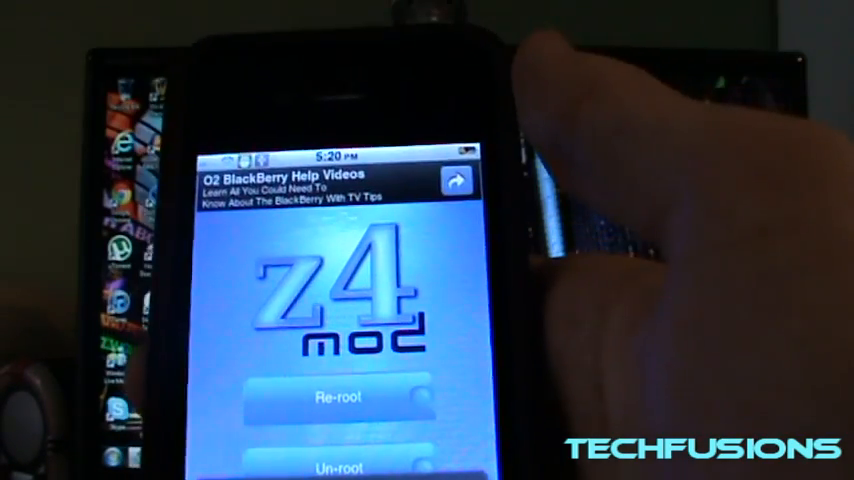